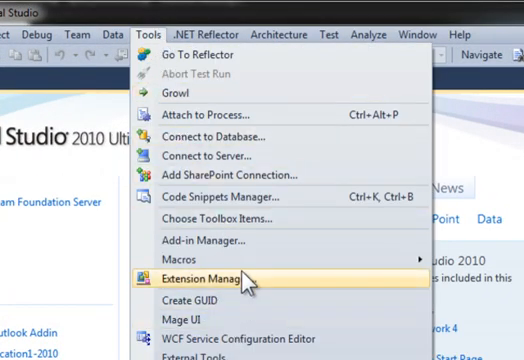
Review the installed extensions in Extension Manager and confirm NuPack Tools is listed
{"action": "left_click", "coordinate": [210, 271]}
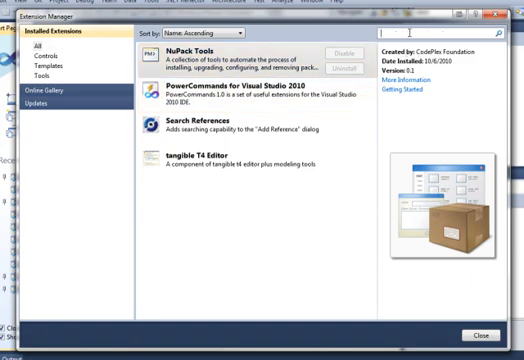
{"action": "type", "text": "nup"}
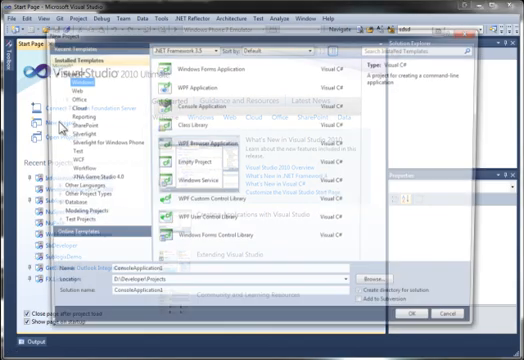
Create a Windows Forms Application project named SublogixTester
{"action": "left_click", "coordinate": [220, 72]}
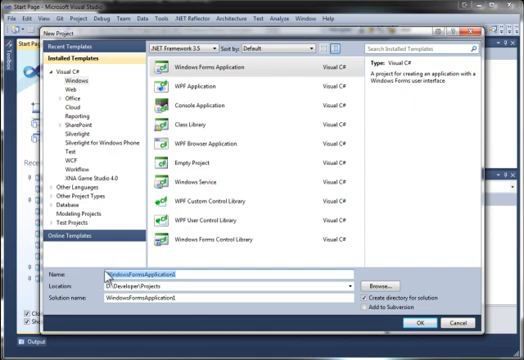
{"action": "type", "text": "SublogixTester"}
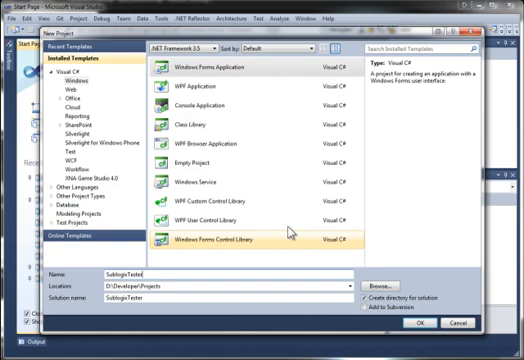
{"action": "left_click", "coordinate": [425, 322]}
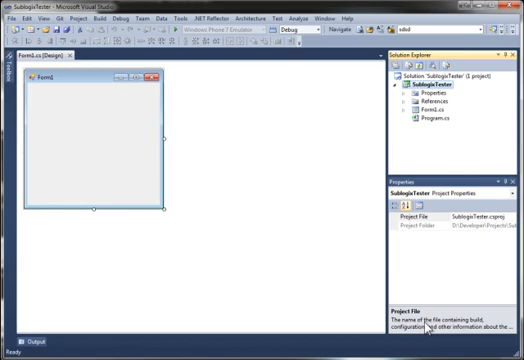
{"action": "mouse_move", "coordinate": [432, 326]}
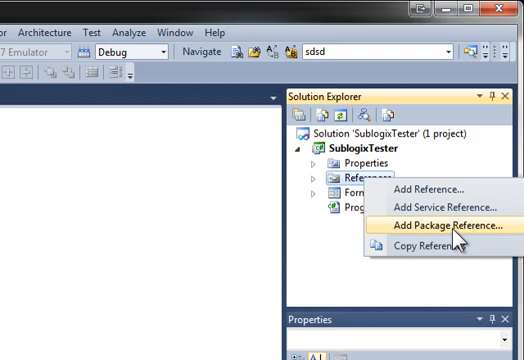
Install the Sublogix package through Add Package Reference, then close the window
{"action": "left_click", "coordinate": [382, 224]}
{"action": "type", "text": "Sublog"}
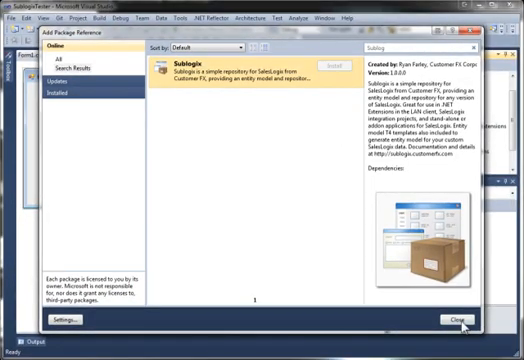
{"action": "left_click", "coordinate": [462, 318]}
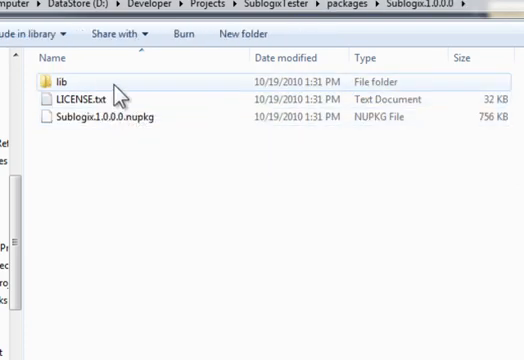
Open the lib folder of packages\Sublogix.1.0.0.0 in Windows Explorer
{"action": "double_click", "coordinate": [47, 82]}
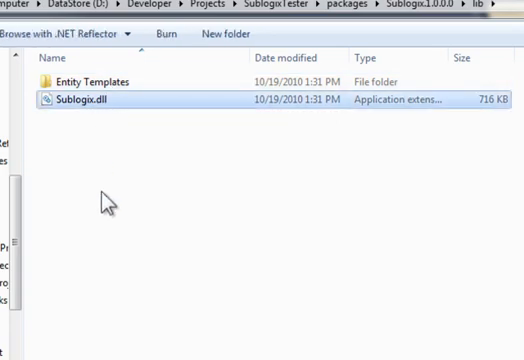
{"action": "mouse_move", "coordinate": [141, 189]}
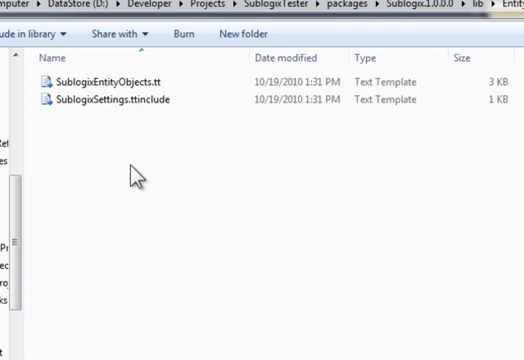
{"action": "mouse_move", "coordinate": [138, 172]}
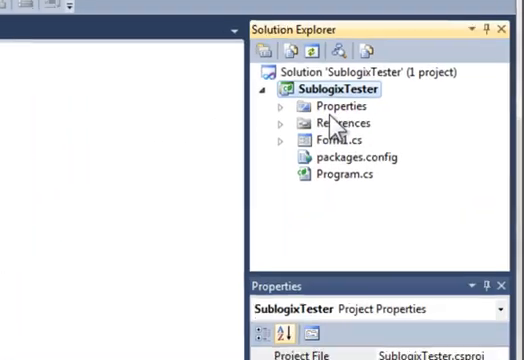
Reopen Add Package Reference from References and search for Sublogix to confirm it's installed
{"action": "right_click", "coordinate": [333, 123]}
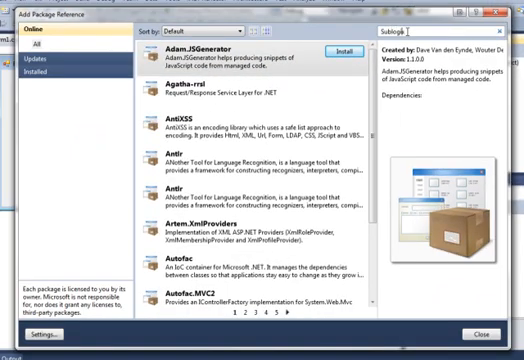
{"action": "type", "text": "Sublogix"}
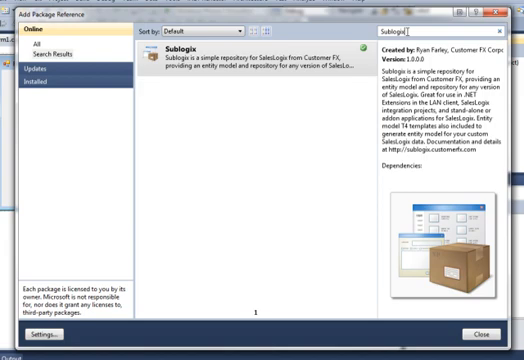
{"action": "mouse_move", "coordinate": [475, 108]}
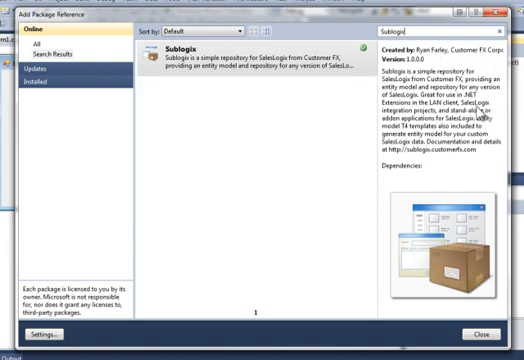